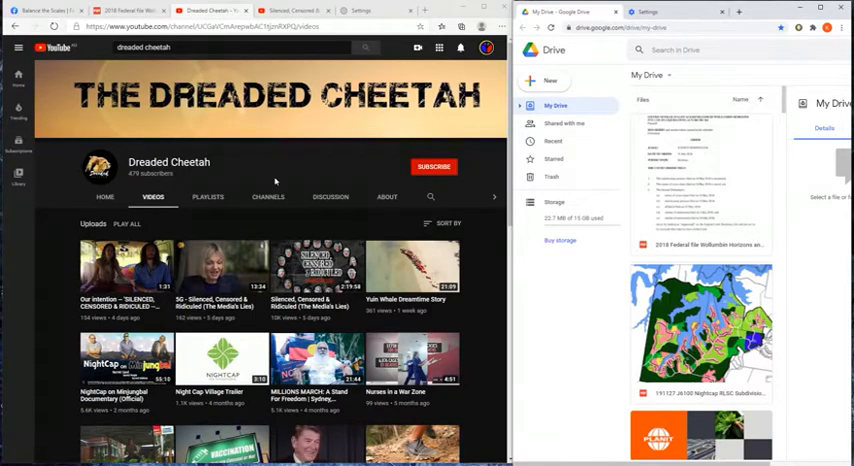
mouse_move(60, 356)
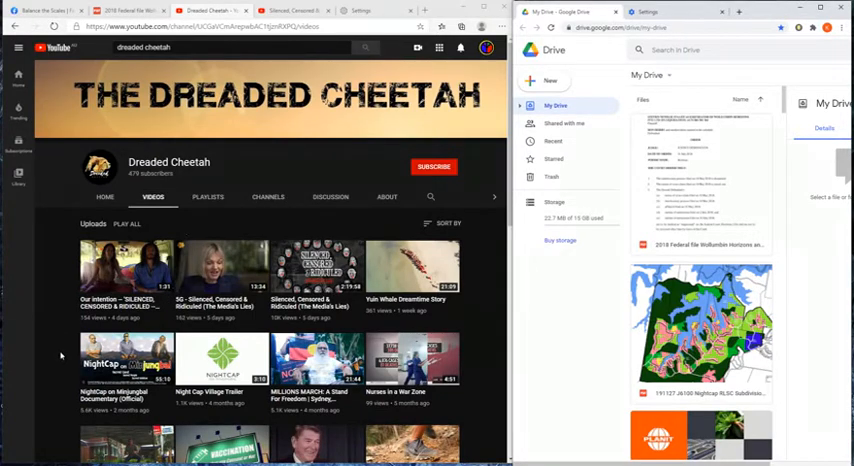
mouse_move(220, 360)
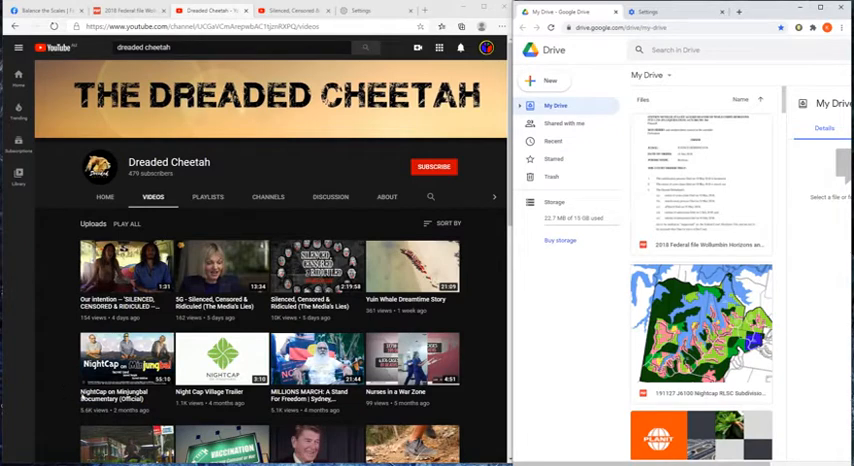
mouse_move(316, 364)
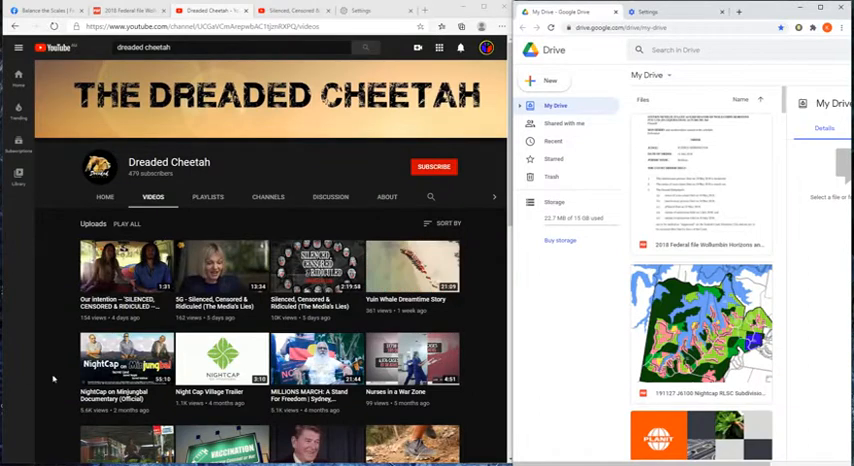
mouse_move(124, 360)
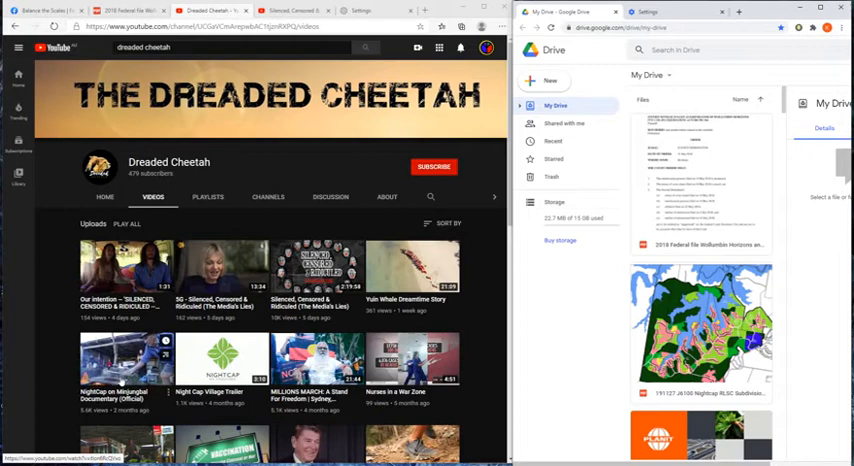
mouse_move(316, 270)
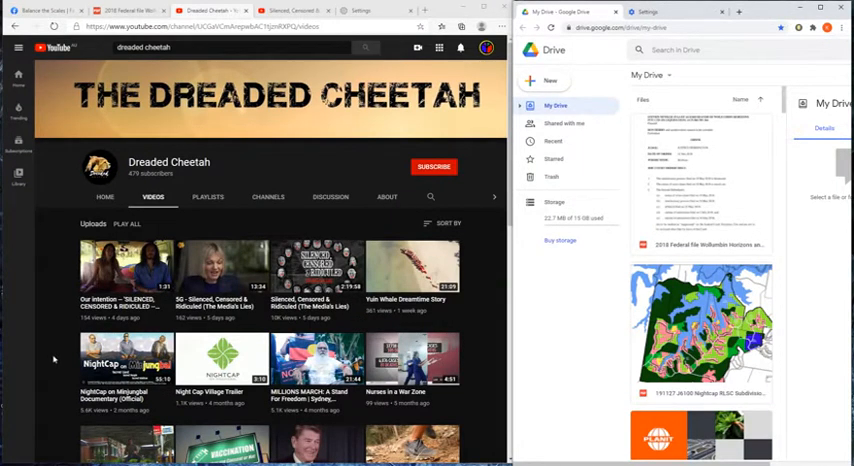
mouse_move(122, 364)
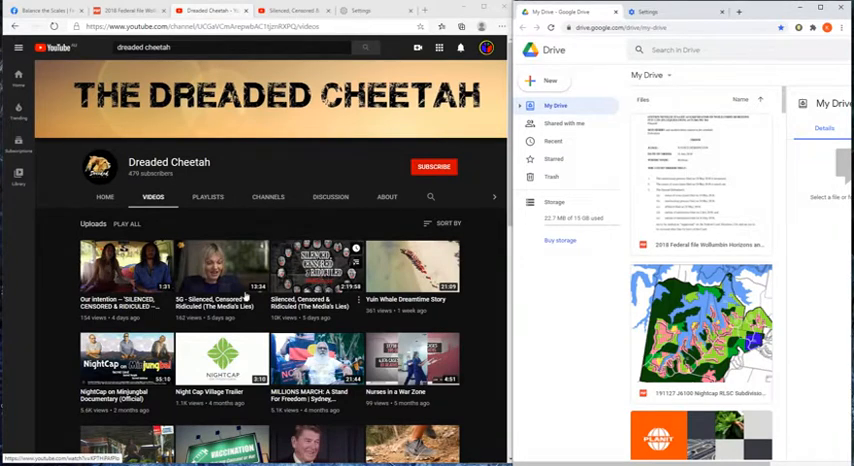
mouse_move(38, 308)
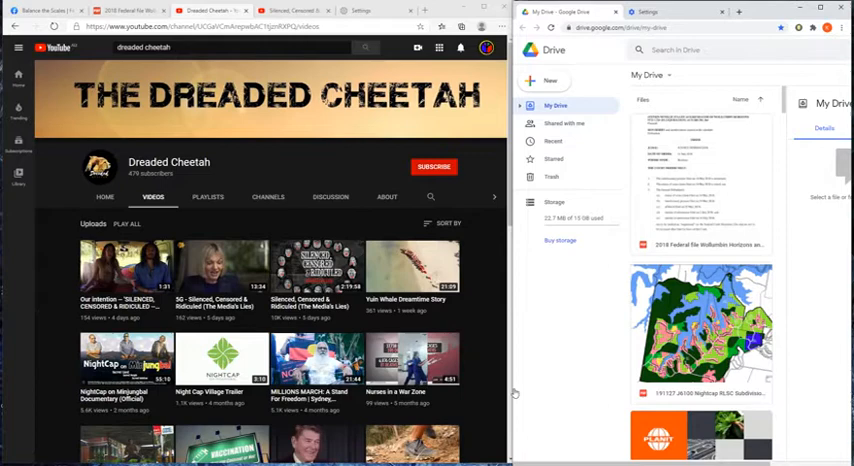
mouse_move(564, 368)
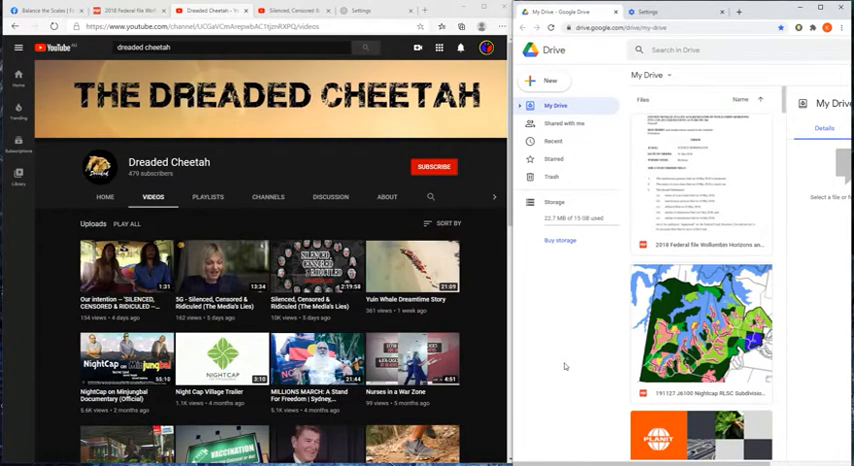
mouse_move(812, 424)
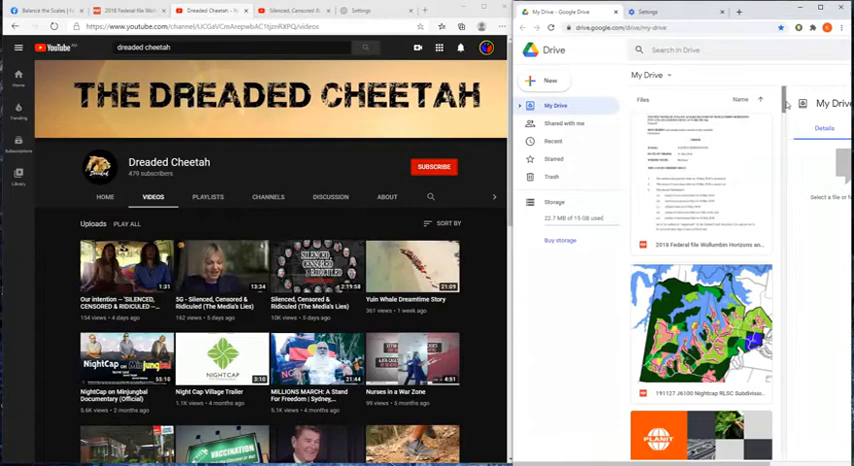
Step: Browse further down the current page's content and back up slightly
scroll(down, 3)
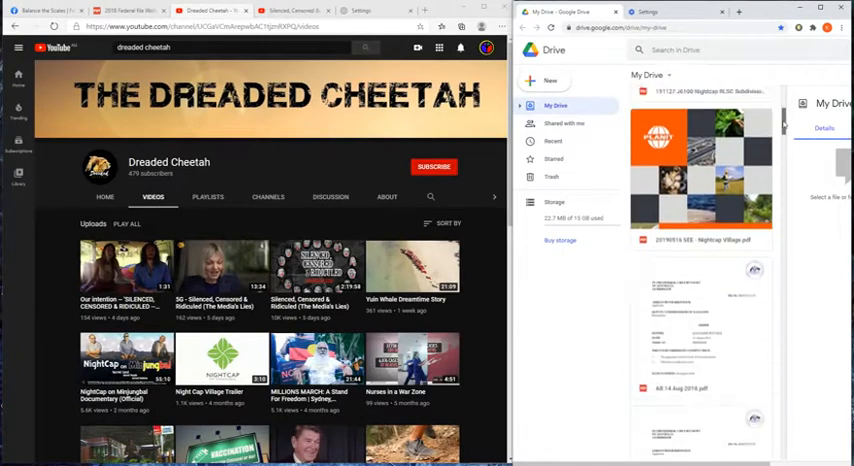
scroll(down, 3)
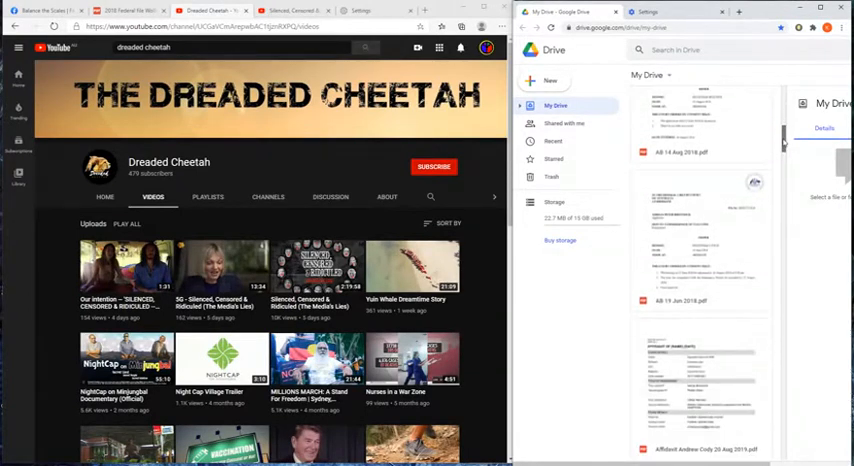
scroll(down, 3)
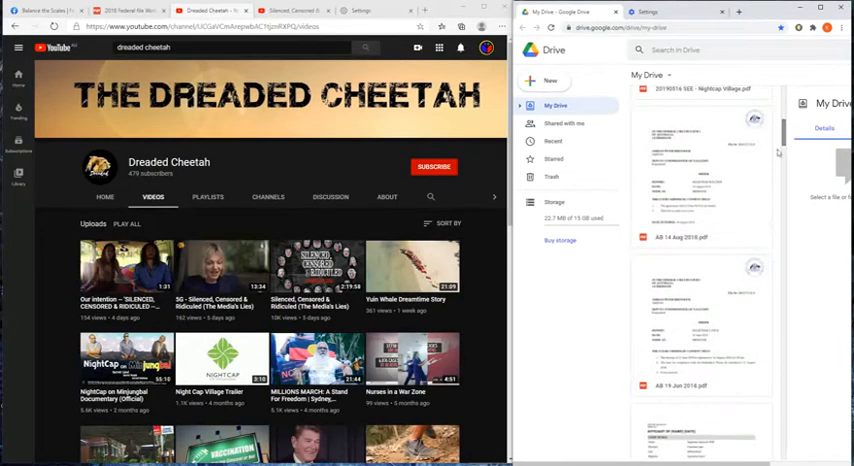
scroll(down, 3)
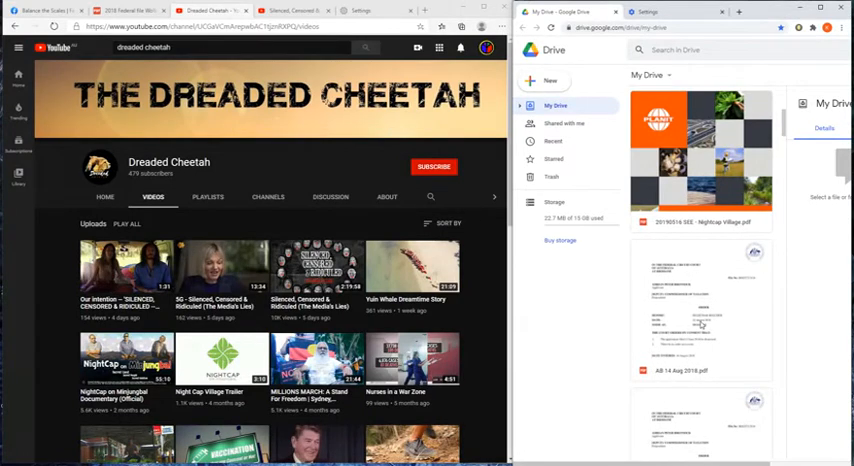
scroll(down, 3)
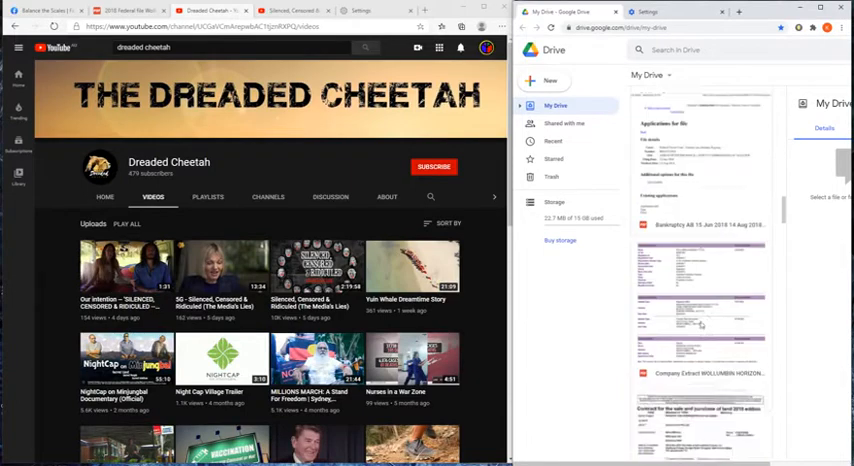
scroll(up, 3)
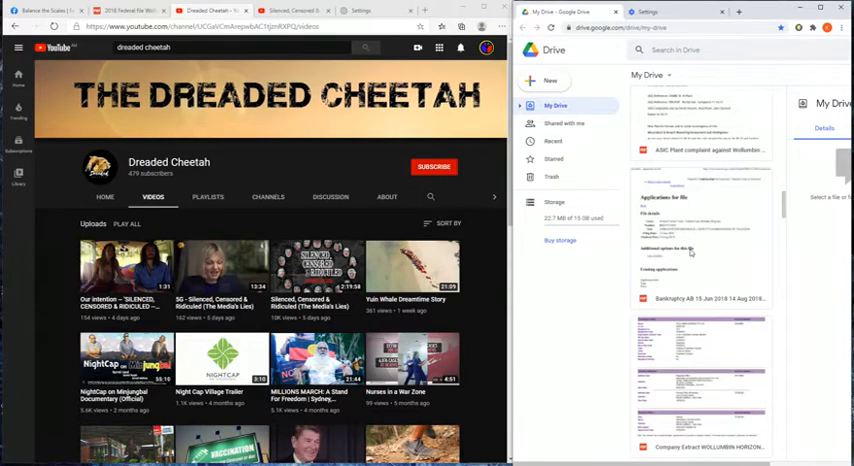
mouse_move(558, 360)
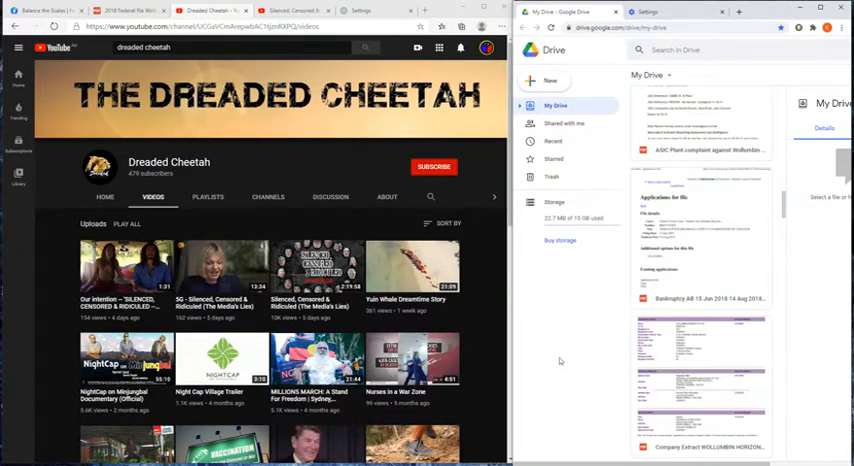
mouse_move(44, 306)
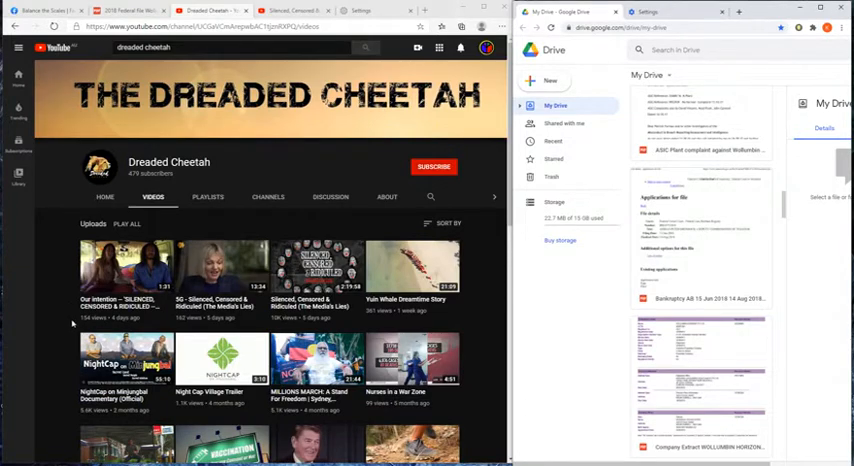
mouse_move(56, 358)
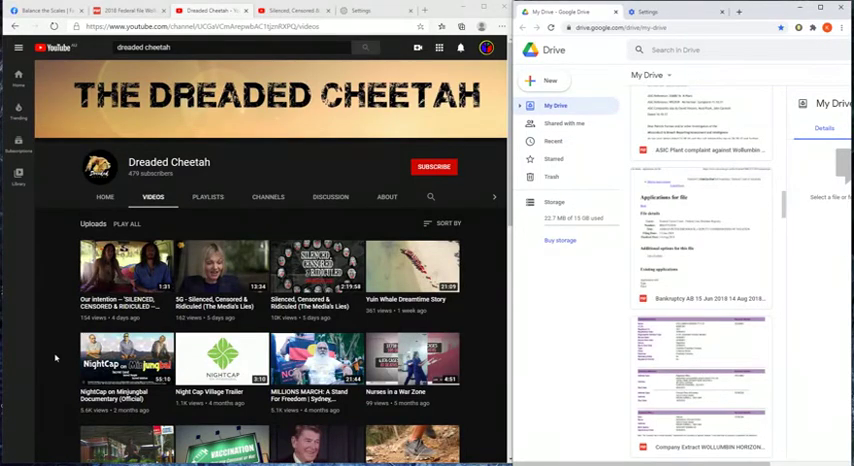
Step: Return to the Balance the Scales page and scroll its feed down to the Well & Co Trust Accounts summary.pdf post
click(56, 12)
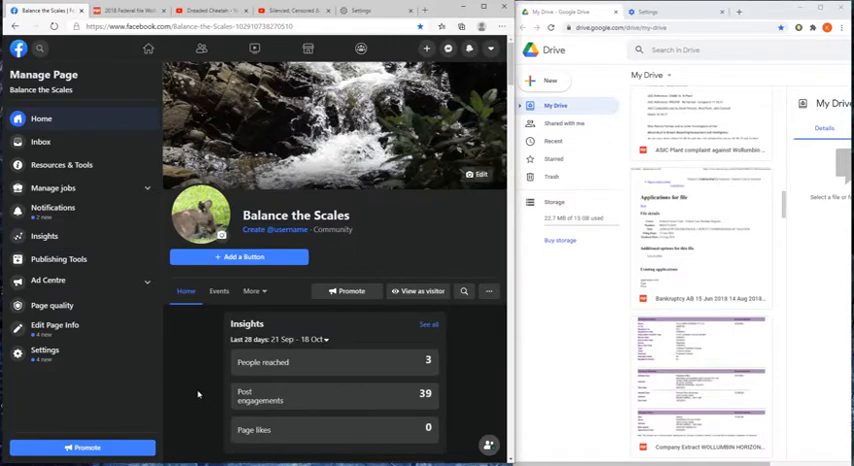
scroll(down, 3)
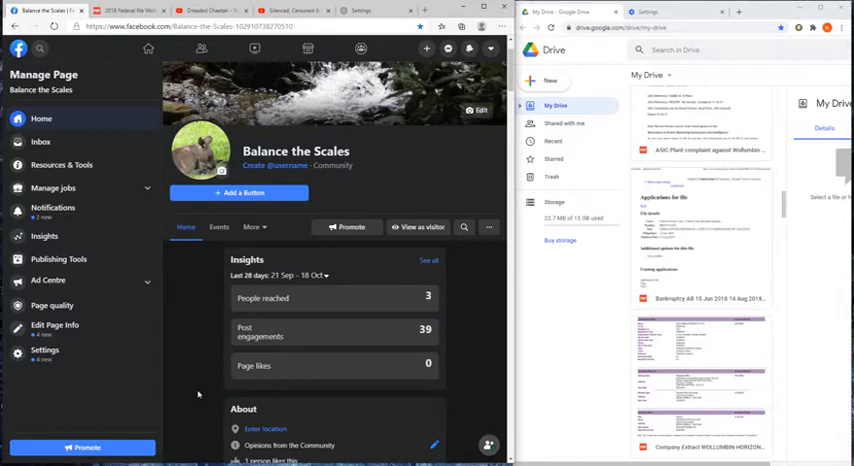
scroll(down, 3)
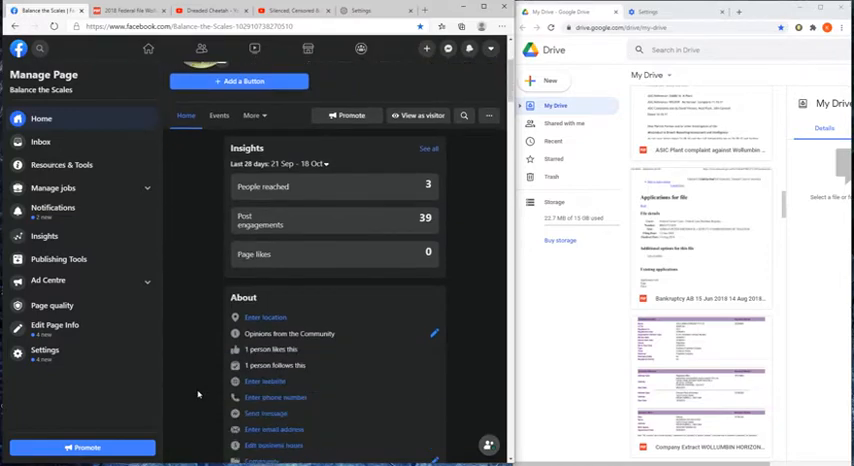
scroll(down, 3)
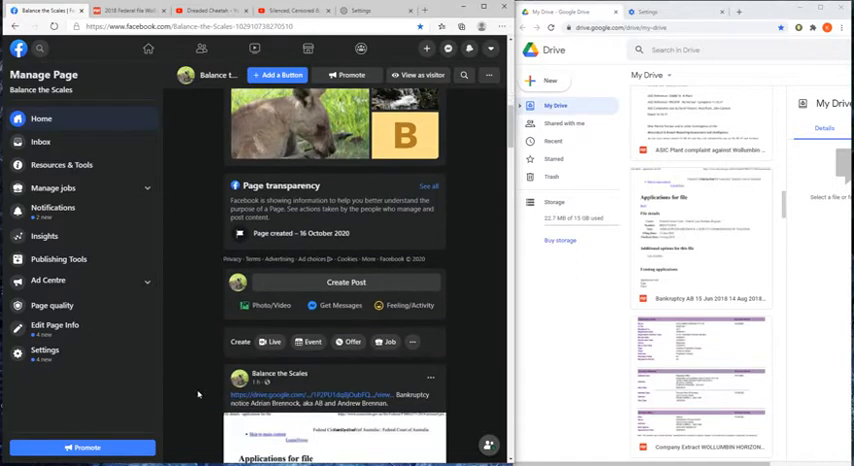
scroll(down, 3)
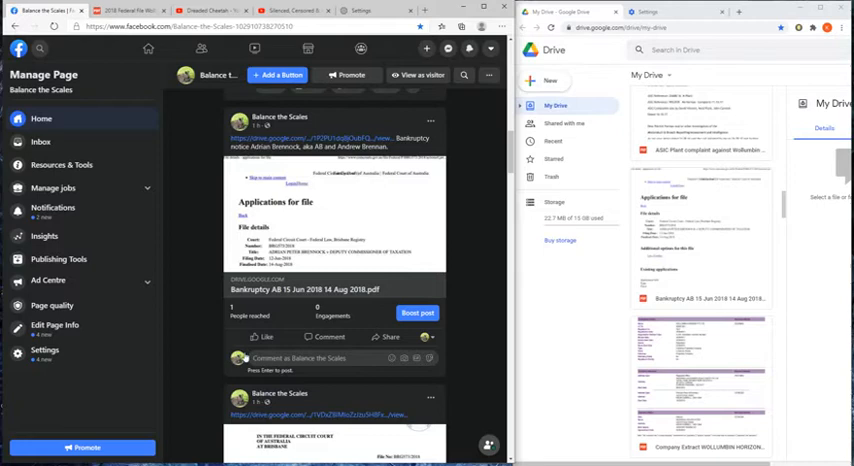
mouse_move(196, 360)
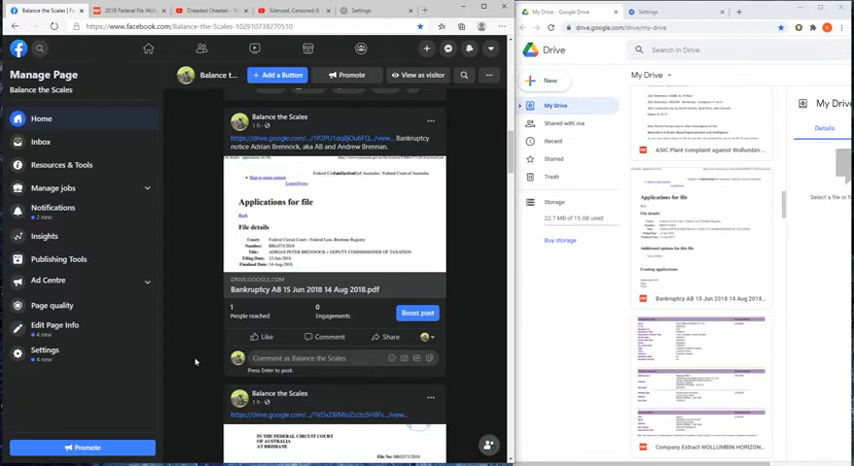
scroll(down, 3)
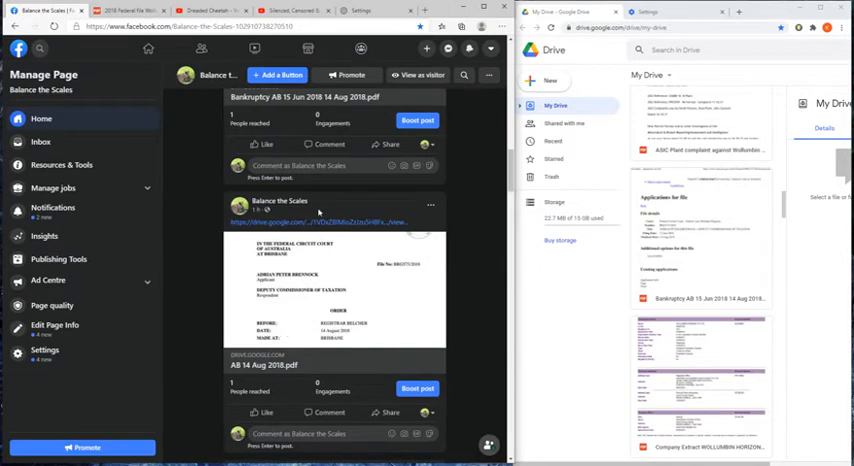
scroll(down, 3)
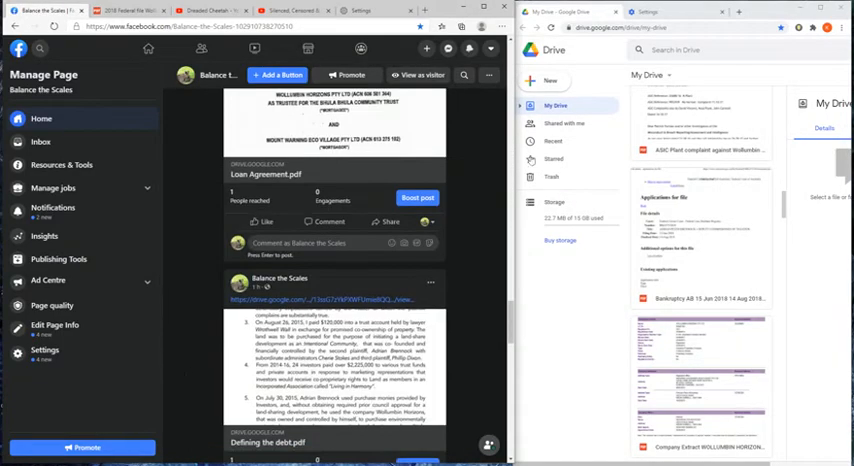
scroll(down, 3)
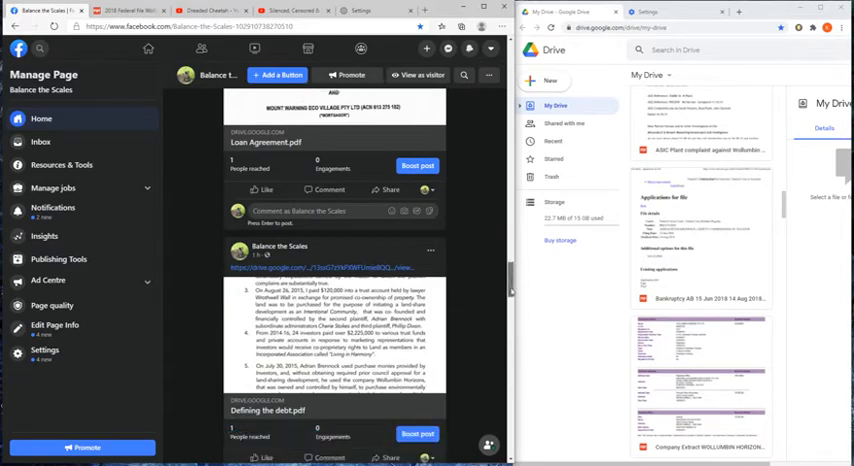
scroll(down, 3)
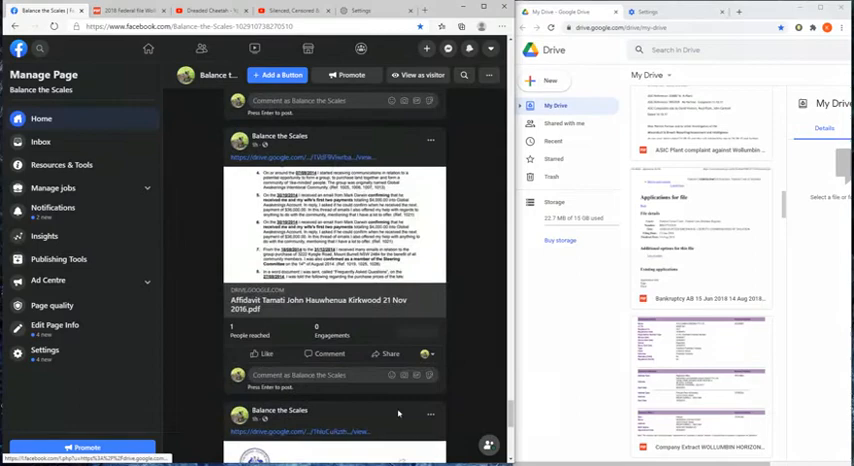
scroll(down, 3)
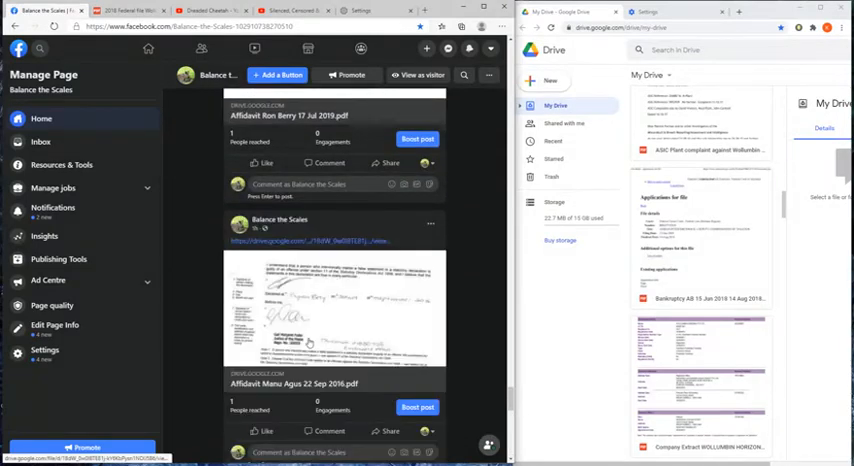
scroll(down, 3)
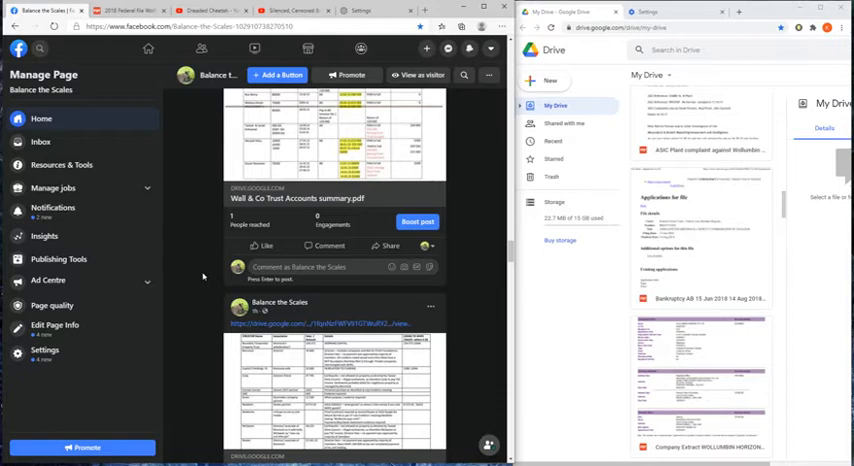
mouse_move(716, 190)
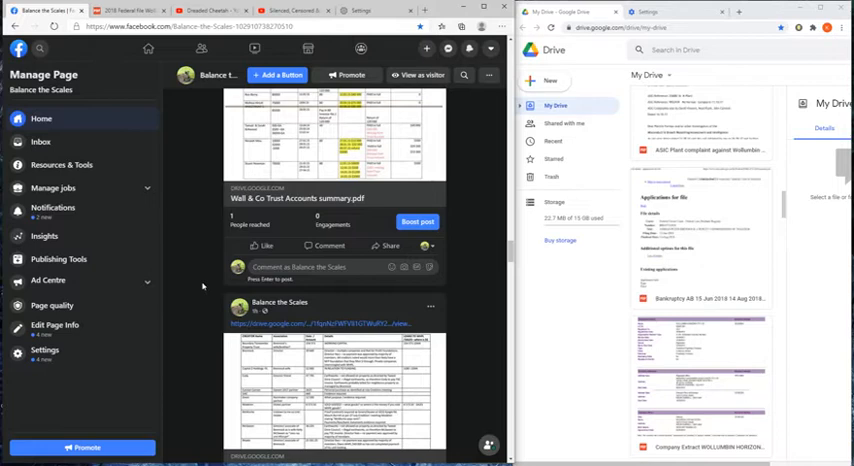
Step: Scroll the feed to the post with the Gmail screenshot while the video player stays open
scroll(up, 3)
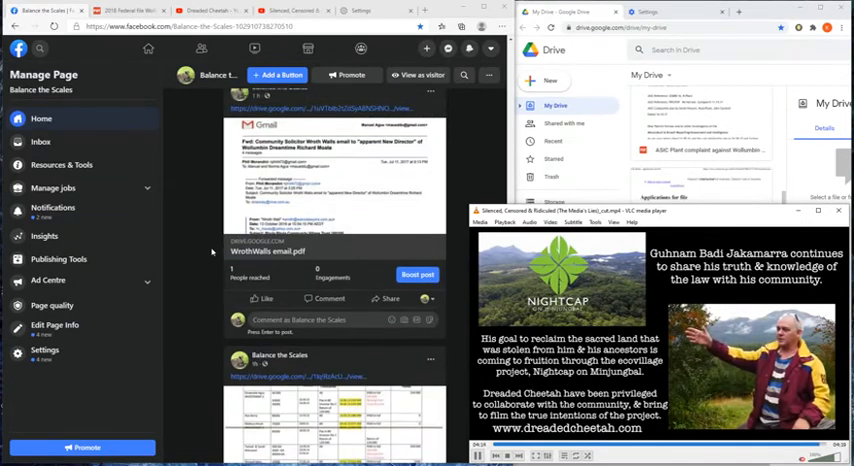
Step: Scroll the page to its header and insights, then bring the Drive file list to the front
scroll(down, 3)
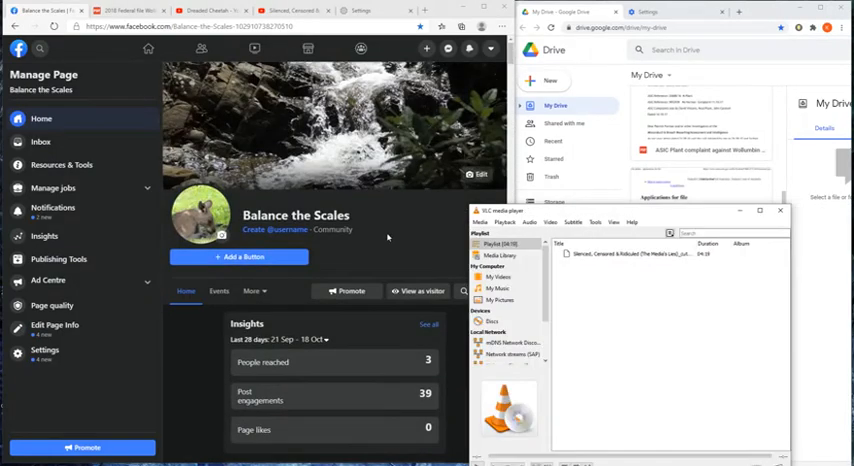
mouse_move(388, 236)
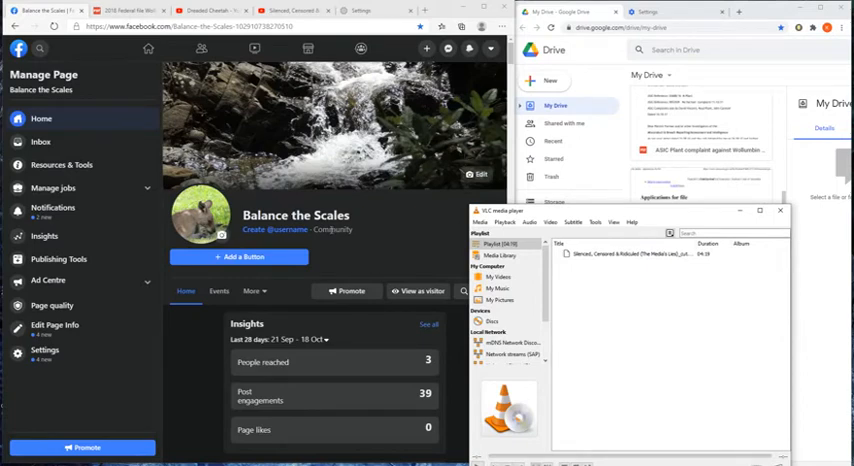
click(780, 210)
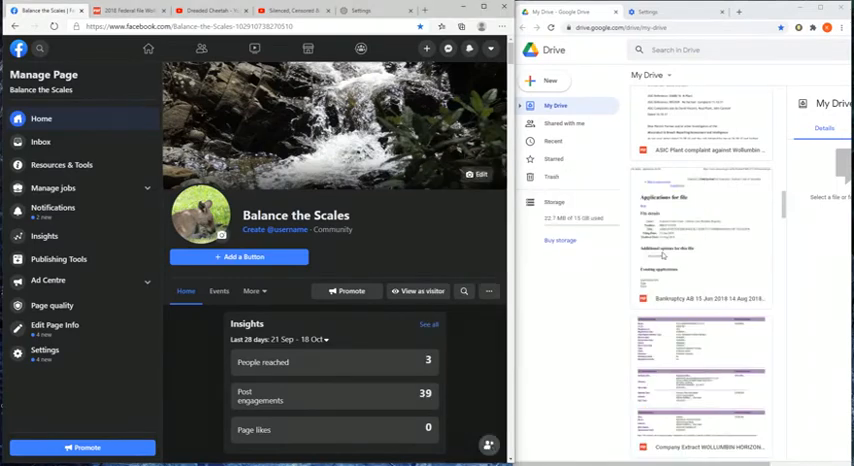